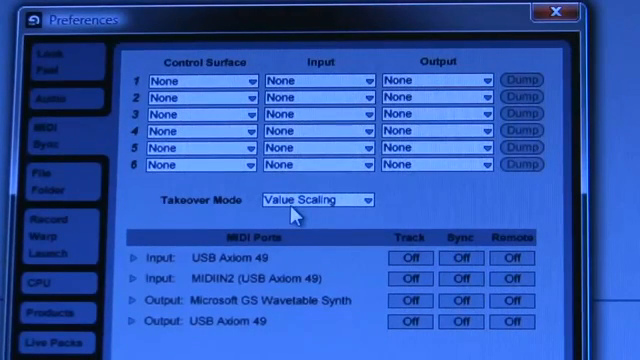
mouse_move(225, 85)
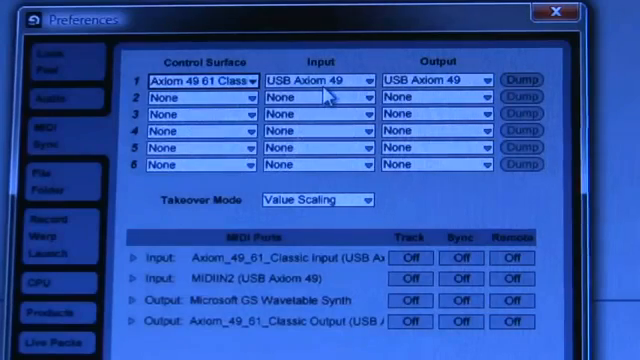
mouse_move(445, 83)
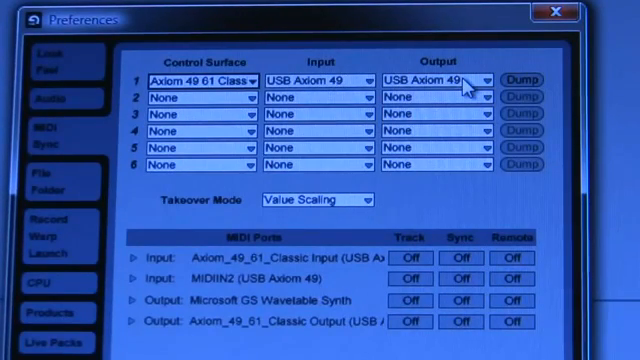
mouse_move(410, 250)
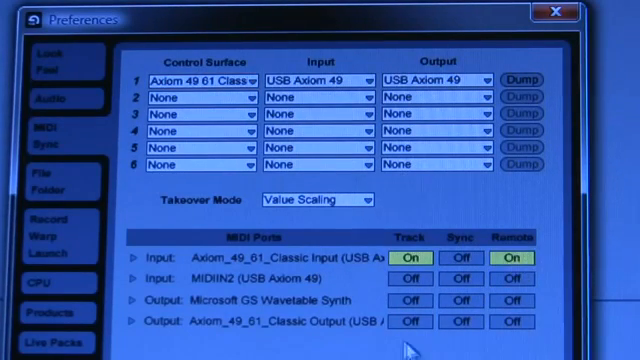
- Switch Track to On for the Axiom_49_61_Classic output port in MIDI Ports
left_click(408, 324)
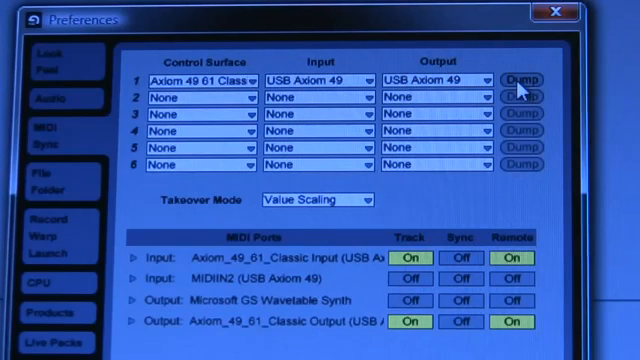
- Dump control surface 1's preset to the Axiom 49 and accept the overwrite warning
left_click(525, 78)
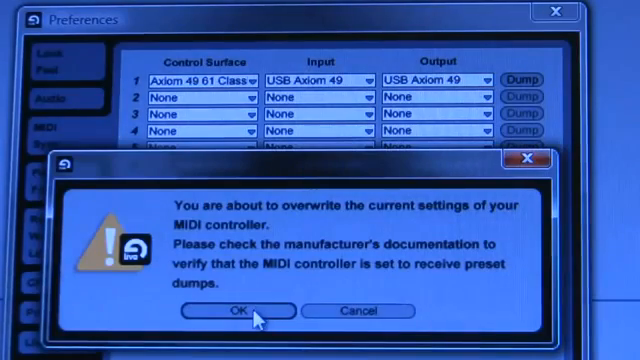
left_click(242, 311)
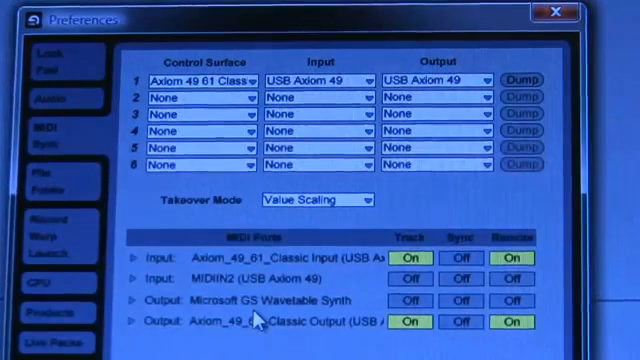